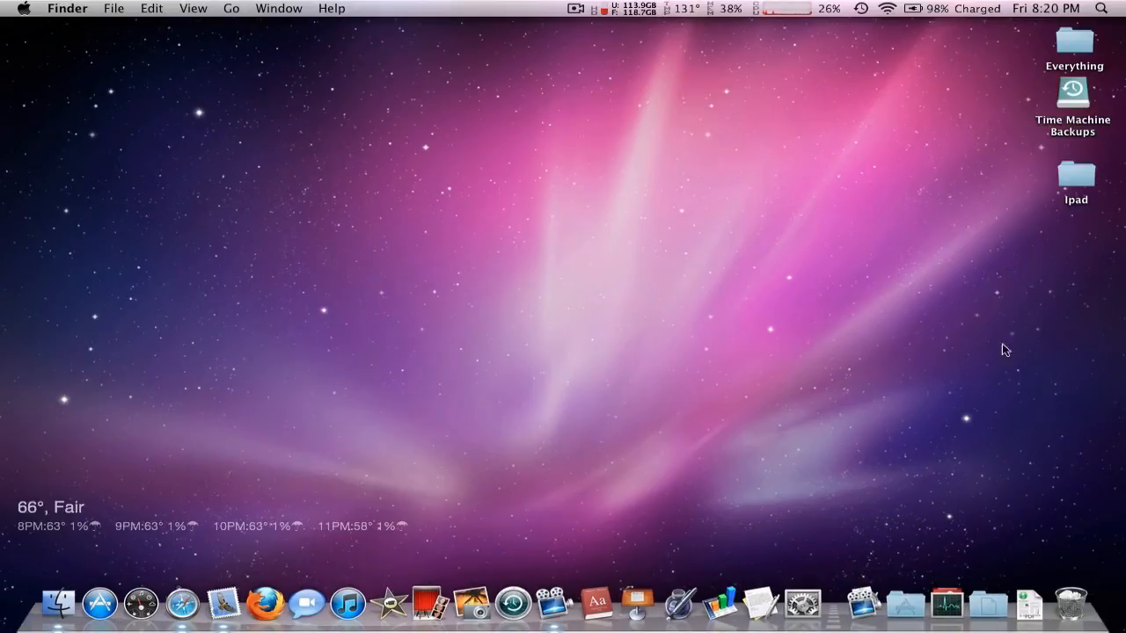
{"action": "mouse_move", "coordinate": [858, 363]}
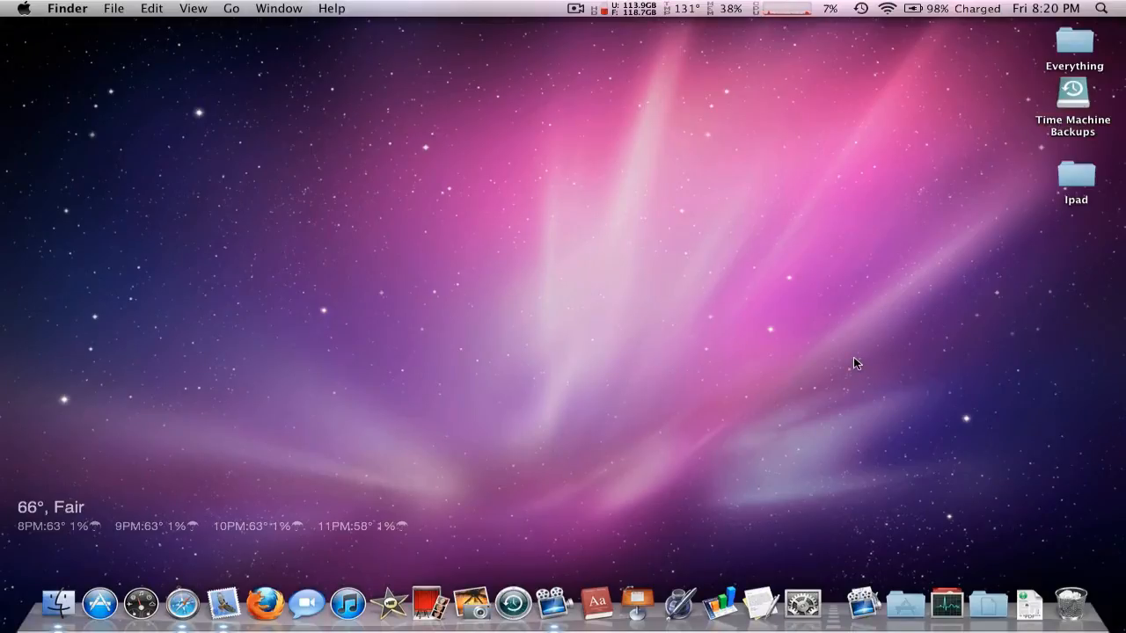
{"action": "mouse_move", "coordinate": [837, 475]}
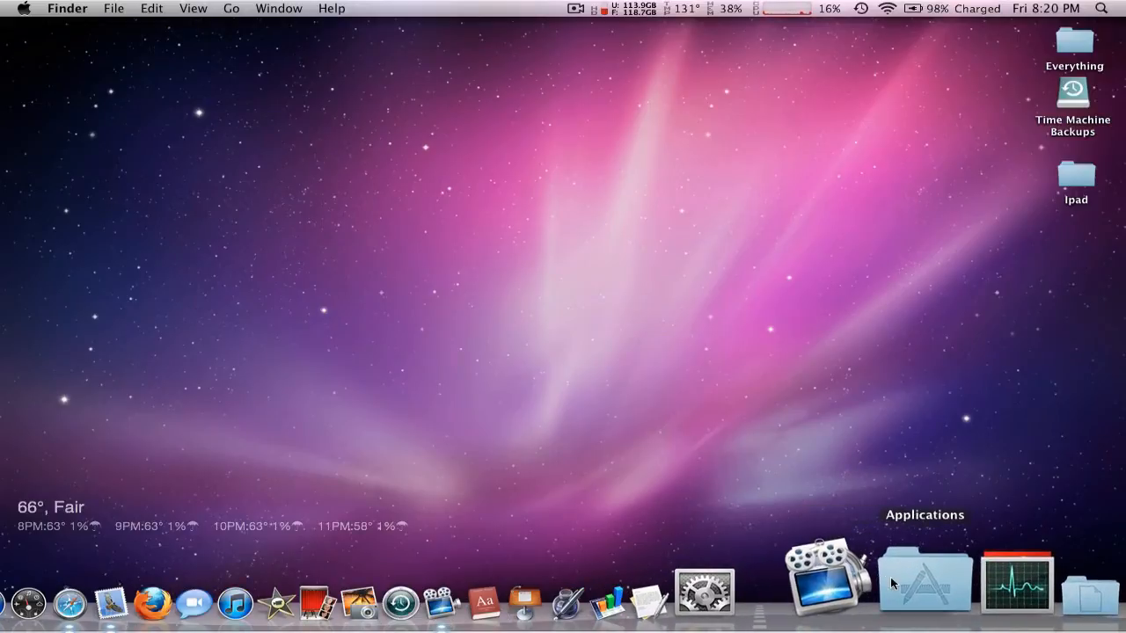
Launch Minecraft from the Dock's Applications stack
{"action": "left_click", "coordinate": [923, 581]}
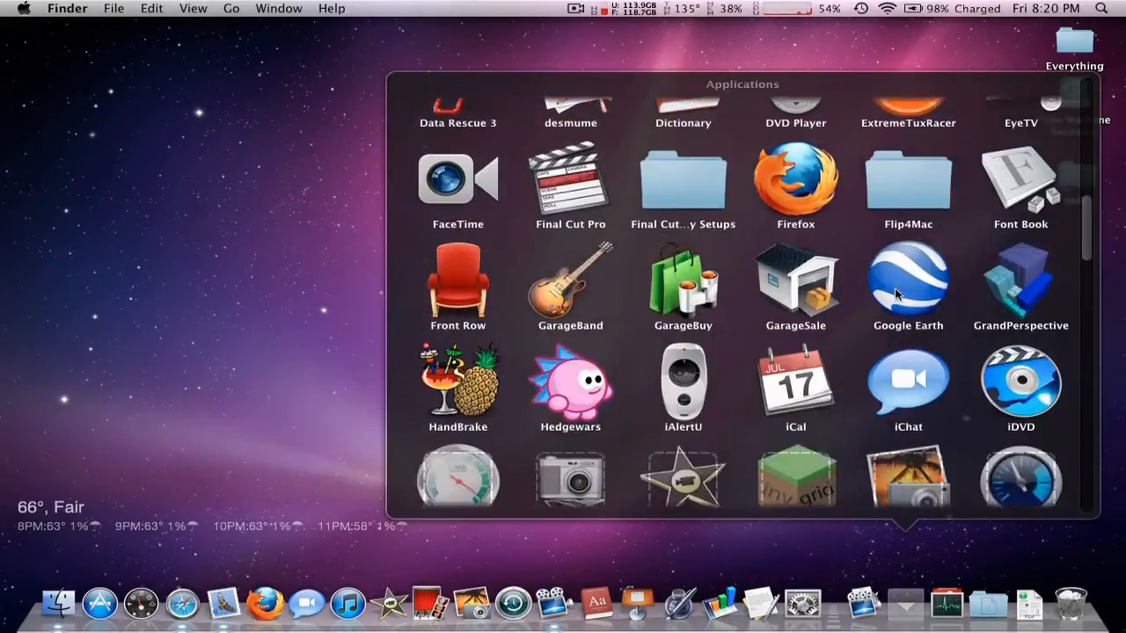
{"action": "scroll", "scroll_direction": "down", "scroll_amount": 3}
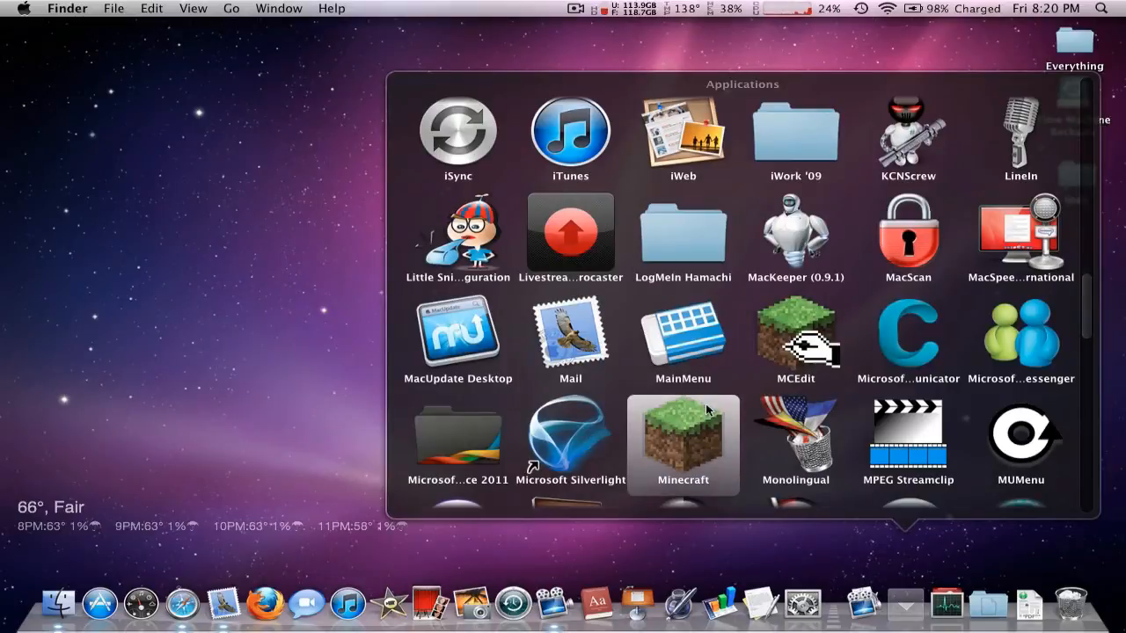
{"action": "double_click", "coordinate": [683, 443]}
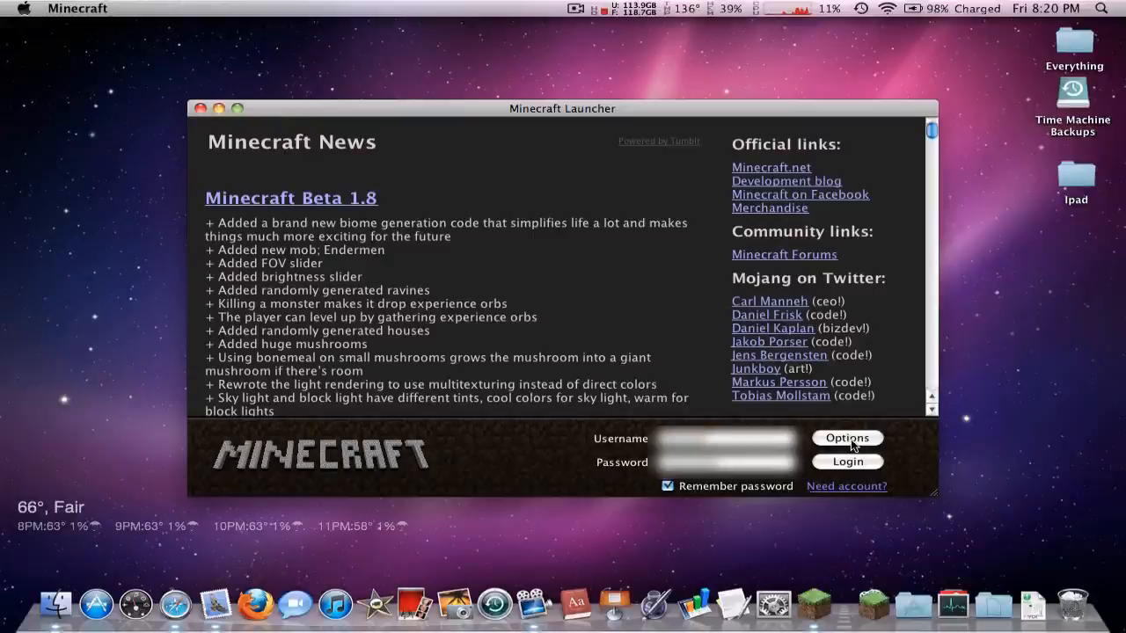
Enable Force update in the launcher options, then log in to start the game
{"action": "left_click", "coordinate": [846, 438]}
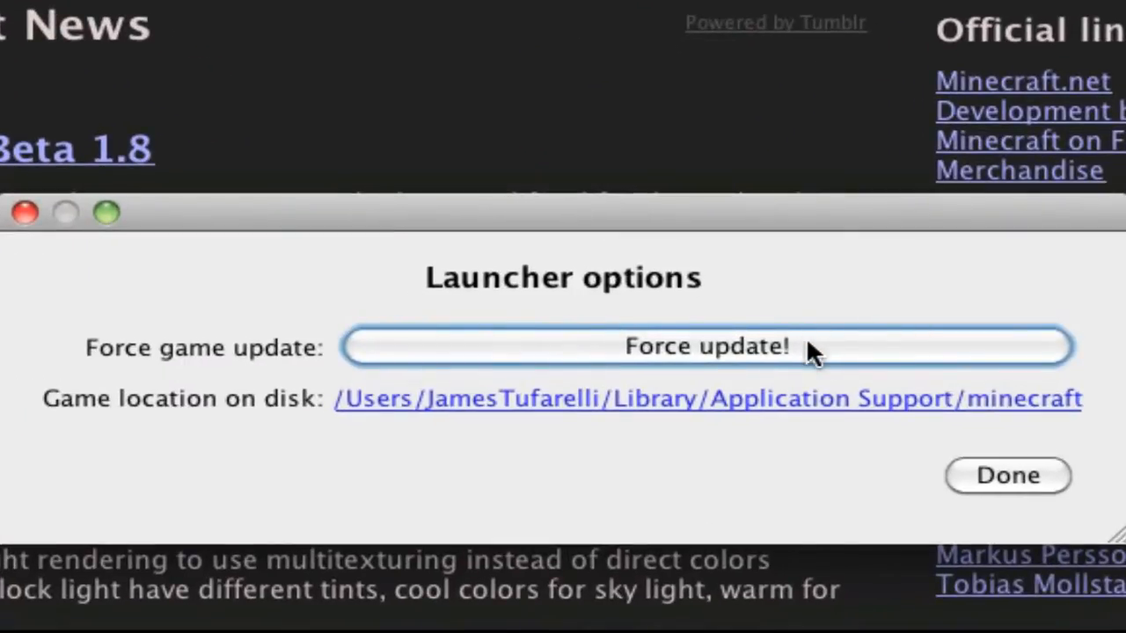
{"action": "left_click", "coordinate": [707, 345]}
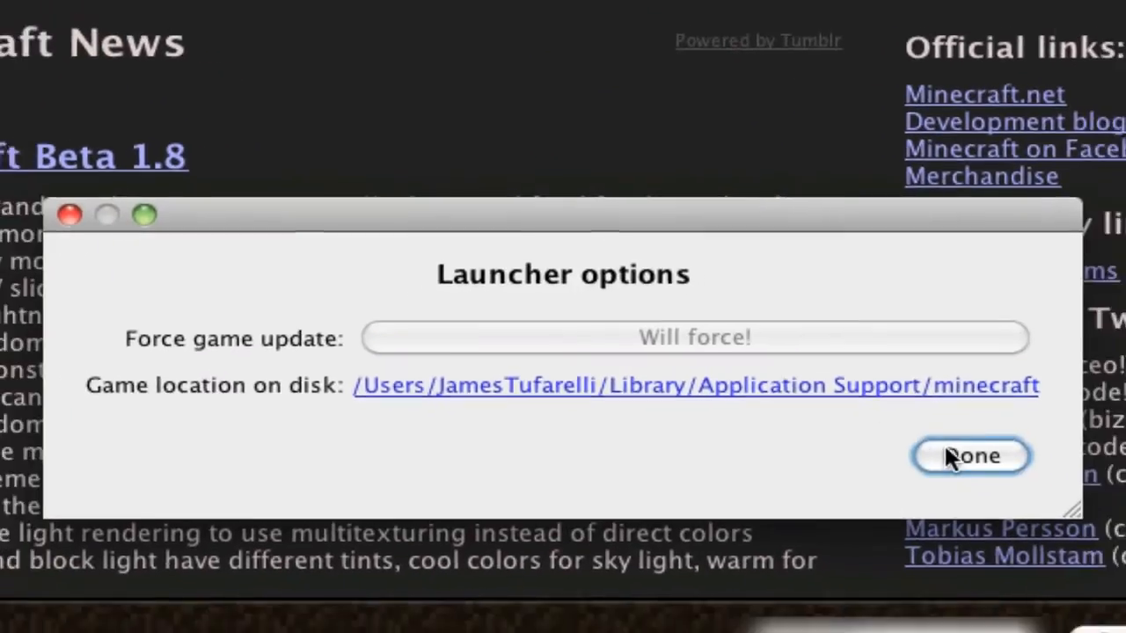
{"action": "left_click", "coordinate": [971, 456]}
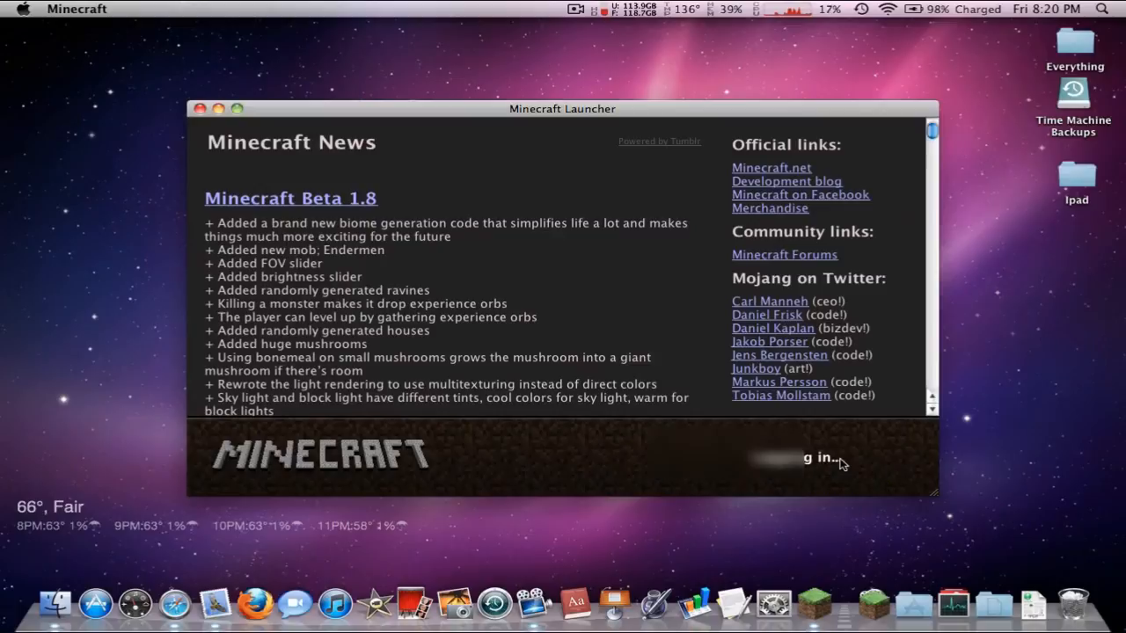
{"action": "left_click", "coordinate": [818, 457]}
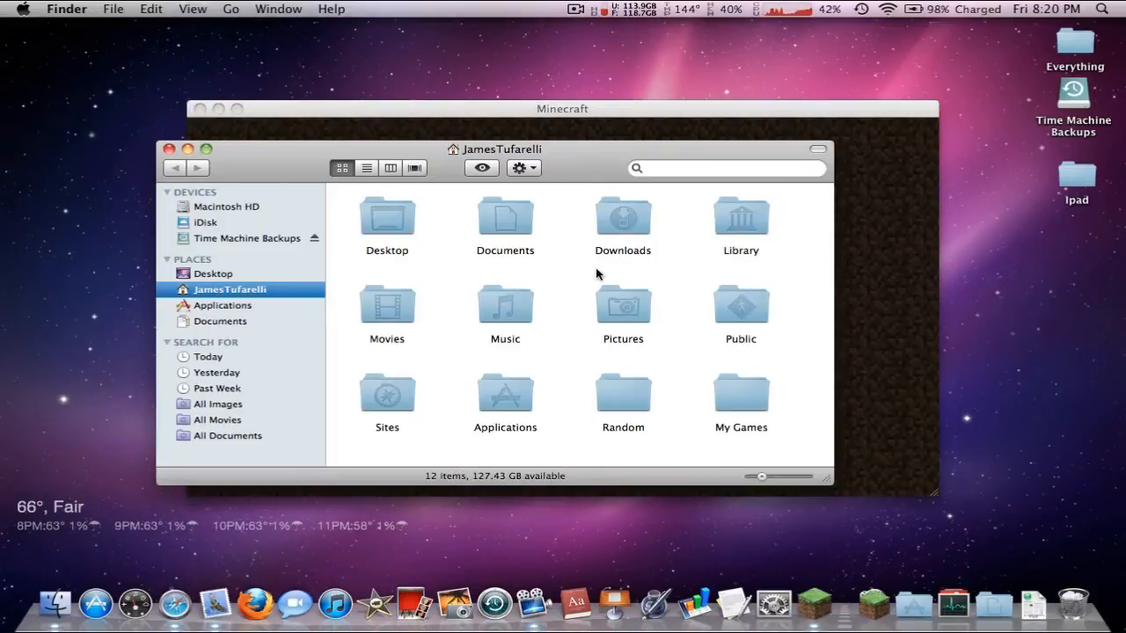
Navigate into the game's minecraft folder and cancel the Select World screen
{"action": "double_click", "coordinate": [739, 216]}
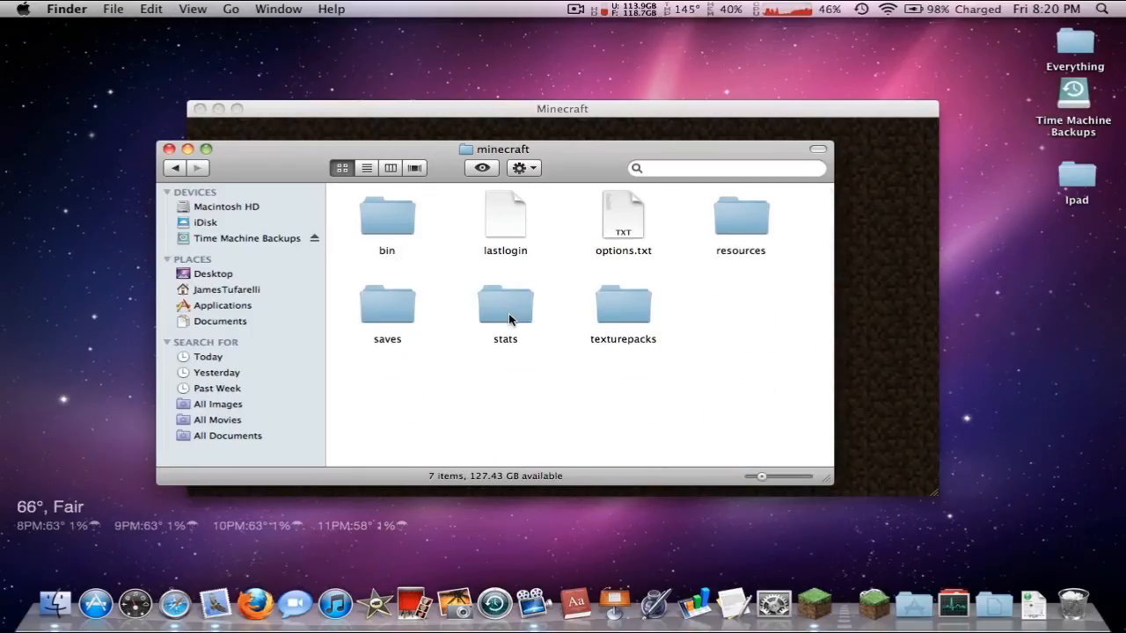
{"action": "mouse_move", "coordinate": [766, 344]}
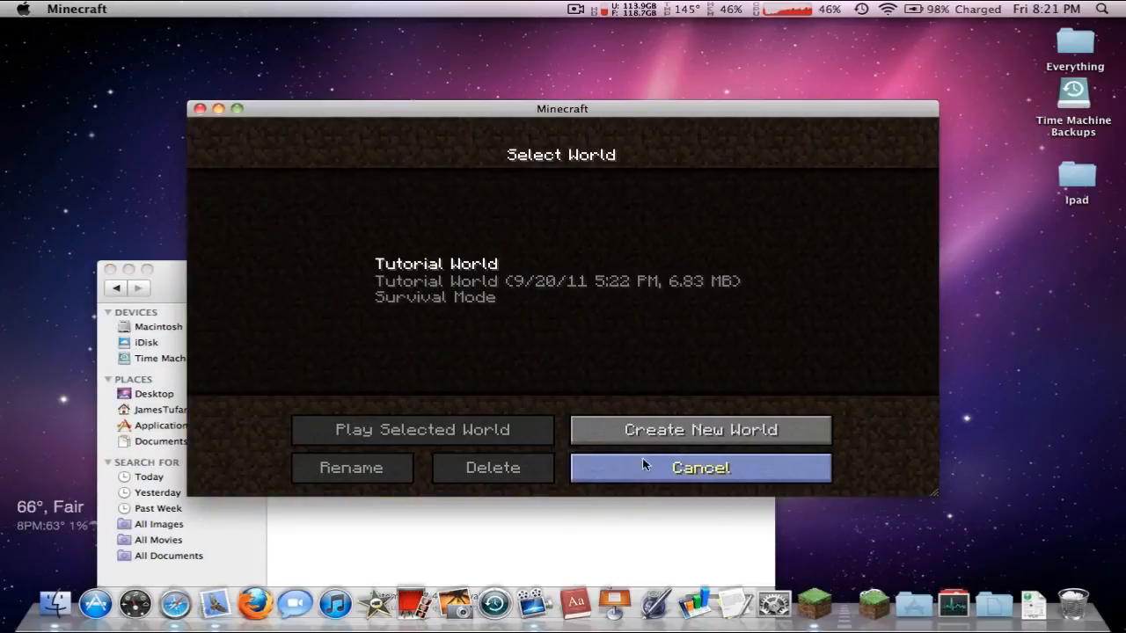
{"action": "left_click", "coordinate": [700, 468]}
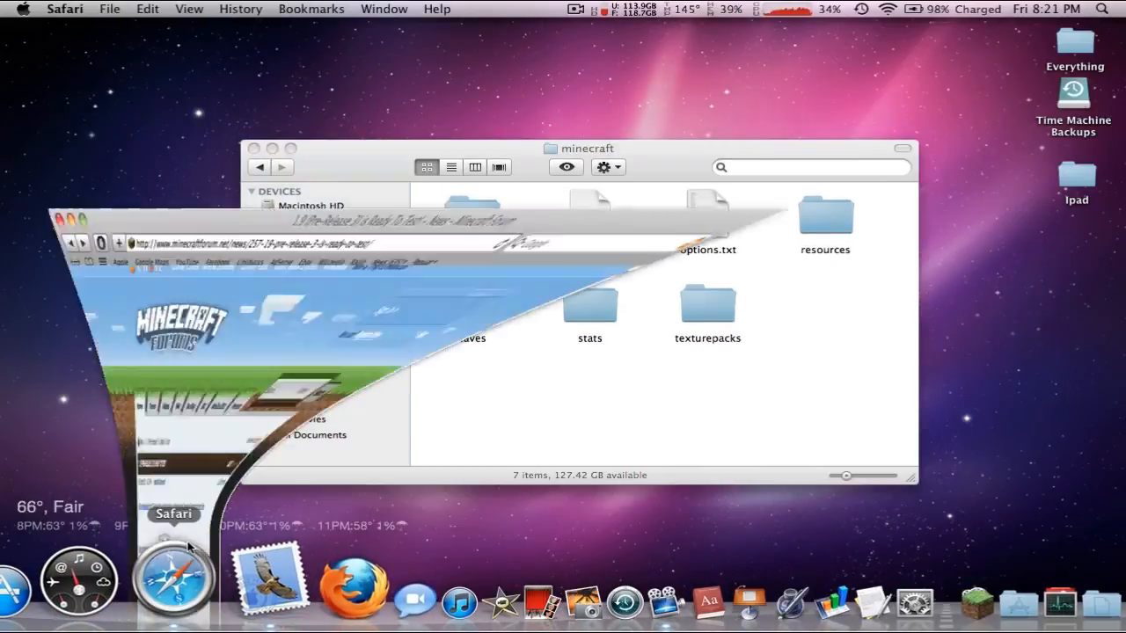
Switch to Safari and view the 1.9 Pre-Release 3 forum post with the client download
{"action": "left_click", "coordinate": [172, 580]}
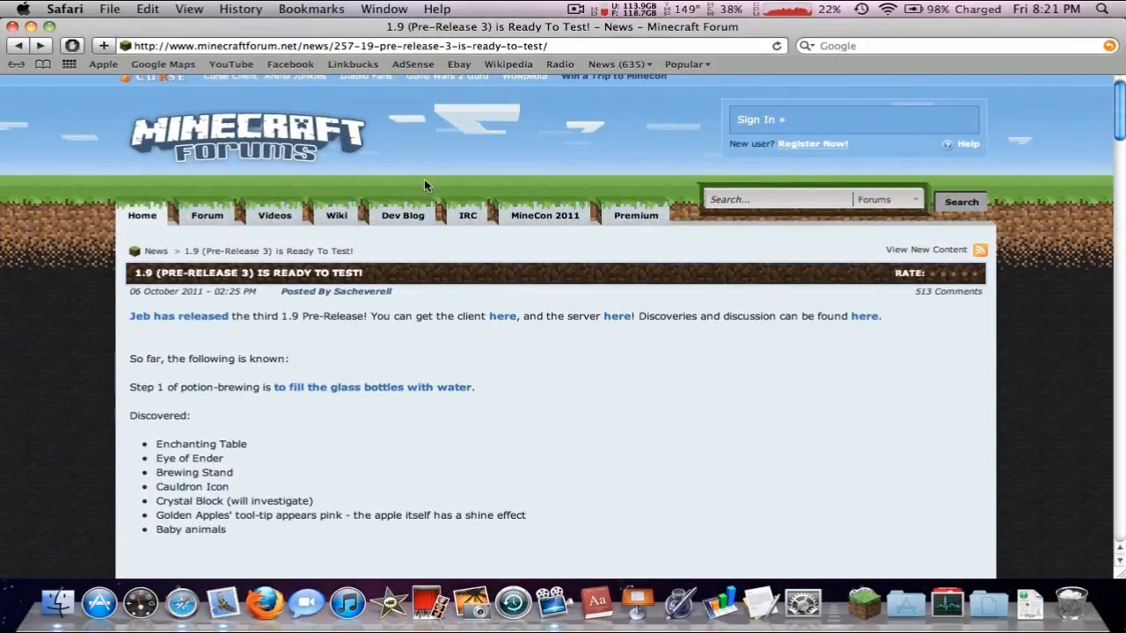
{"action": "mouse_move", "coordinate": [398, 285]}
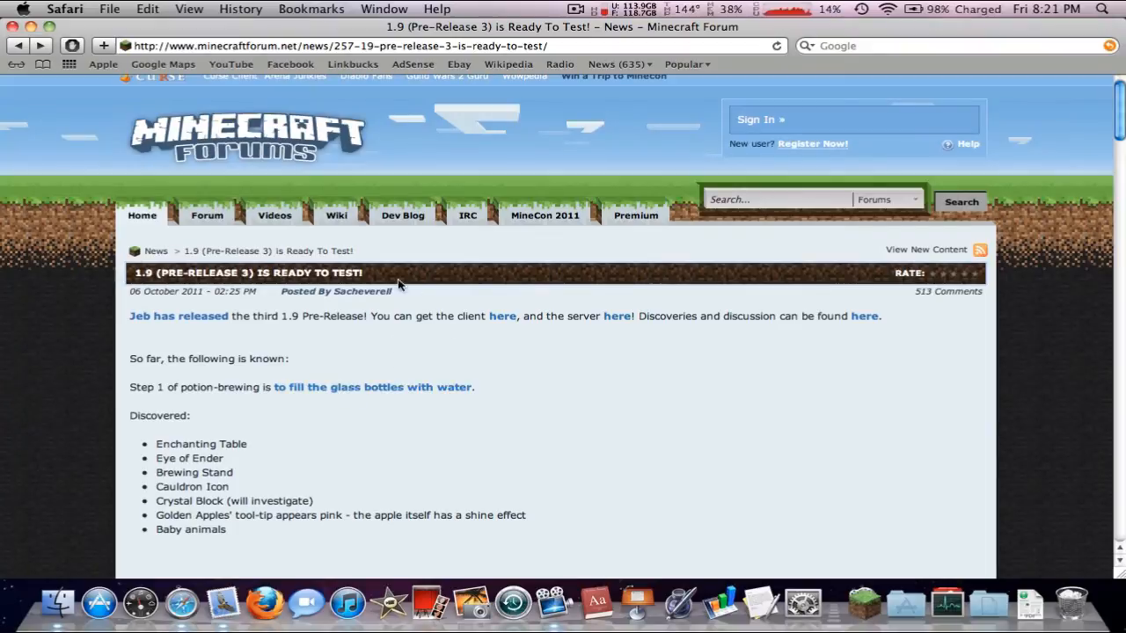
{"action": "left_click_drag", "start_coordinate": [394, 317], "coordinate": [454, 316]}
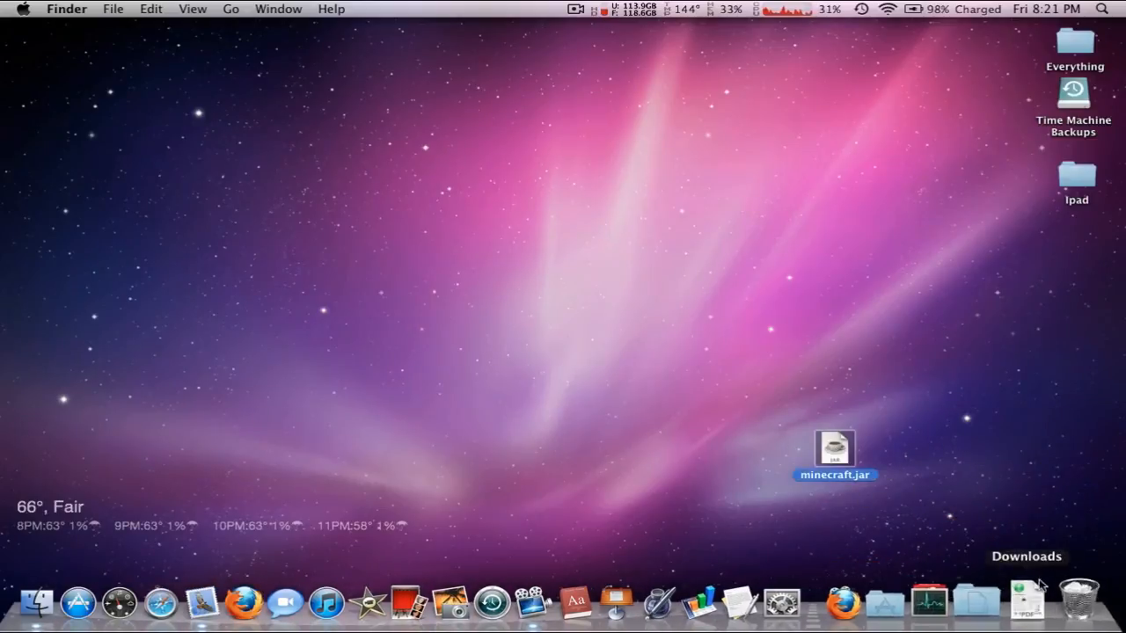
Drag the downloaded minecraft.jar onto the desktop and bring up a Finder window
{"action": "left_click_drag", "start_coordinate": [834, 449], "coordinate": [864, 394]}
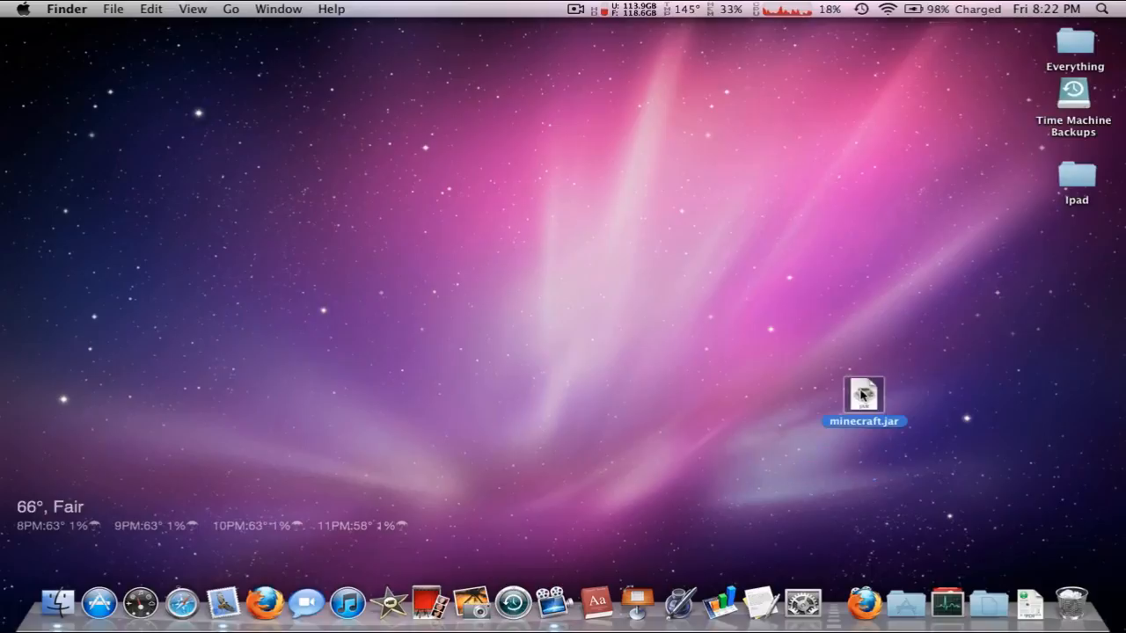
{"action": "left_click", "coordinate": [162, 482]}
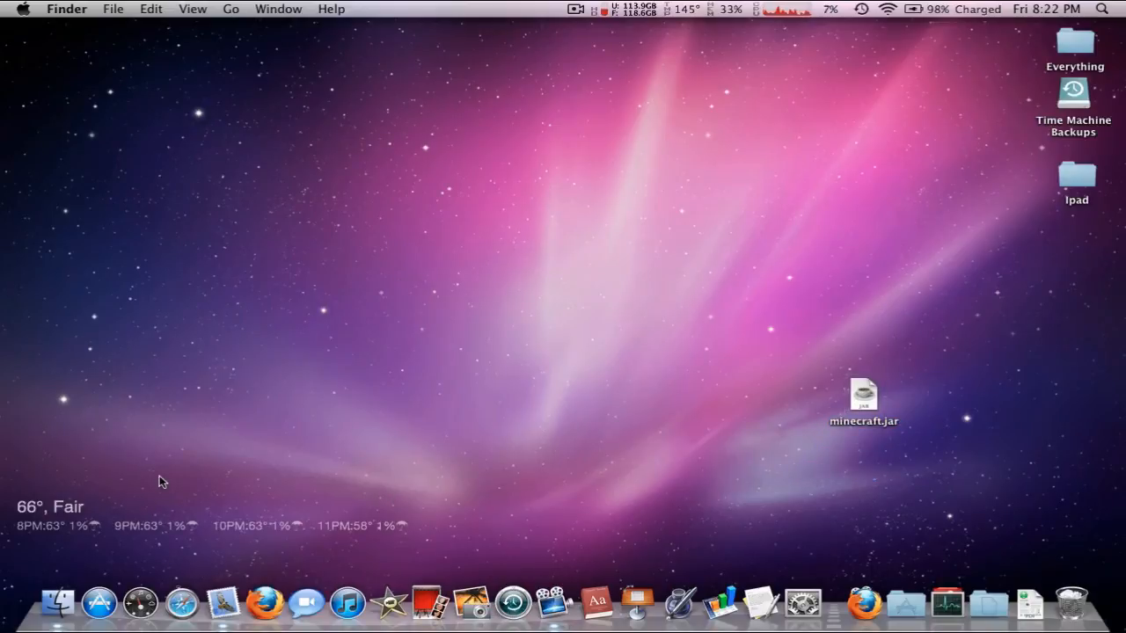
{"action": "left_click", "coordinate": [56, 604]}
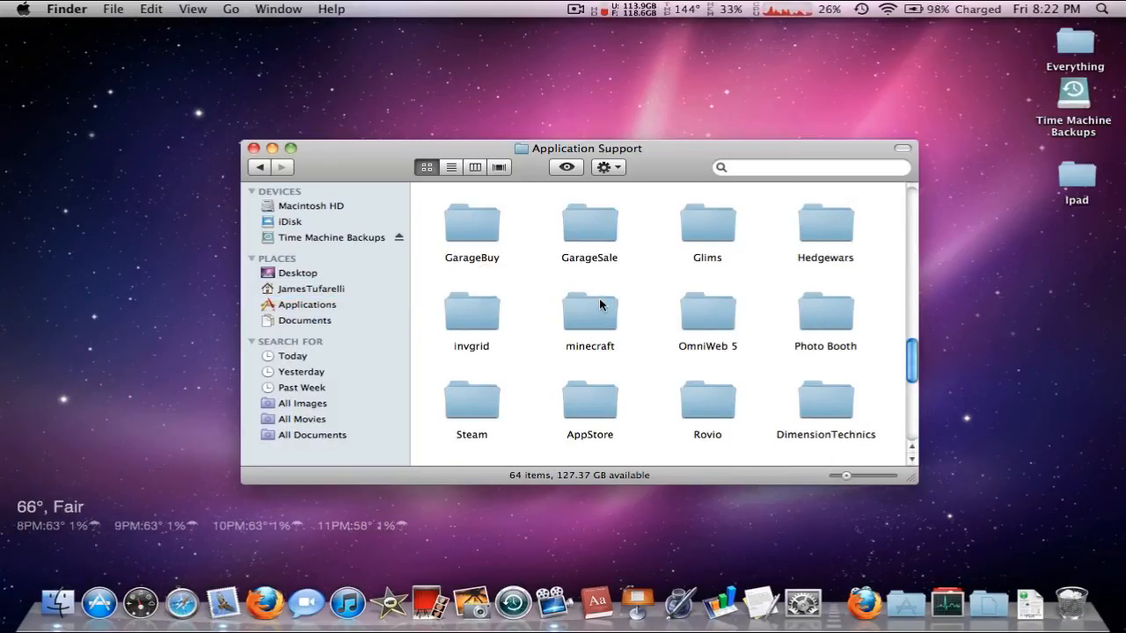
Replace the old minecraft.jar in the bin folder with the desktop copy
{"action": "double_click", "coordinate": [589, 313]}
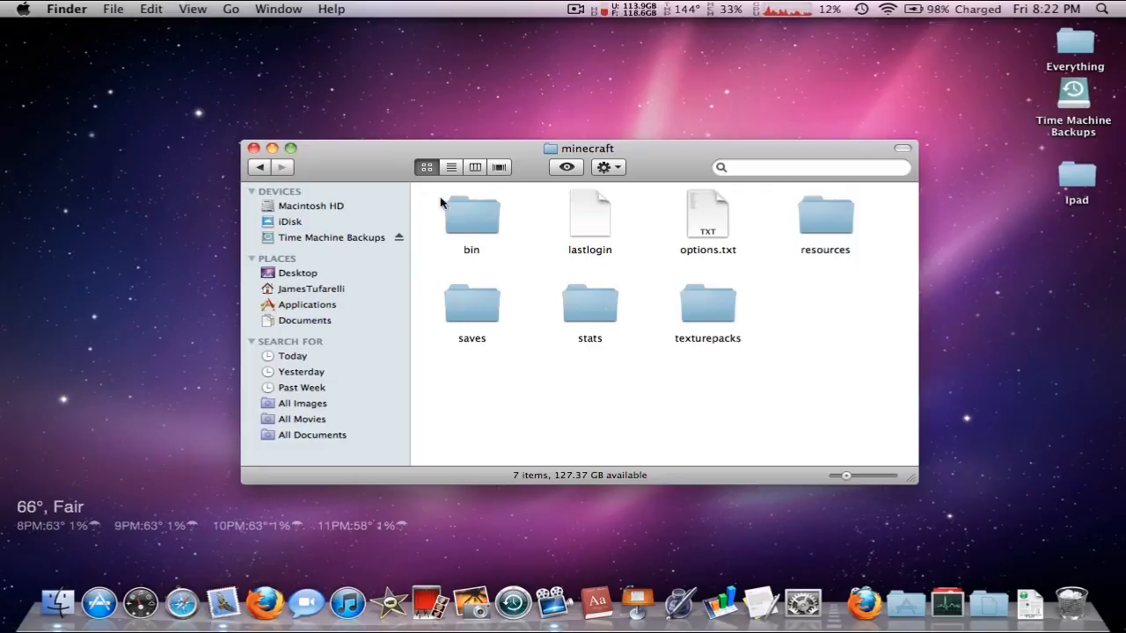
{"action": "double_click", "coordinate": [472, 215]}
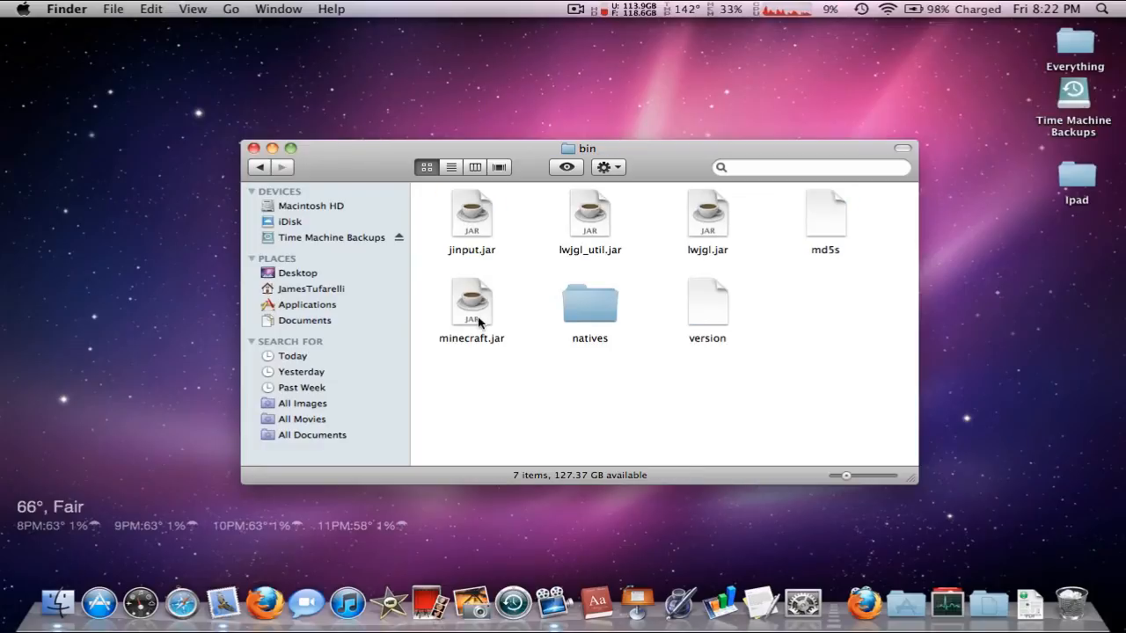
{"action": "mouse_move", "coordinate": [484, 292]}
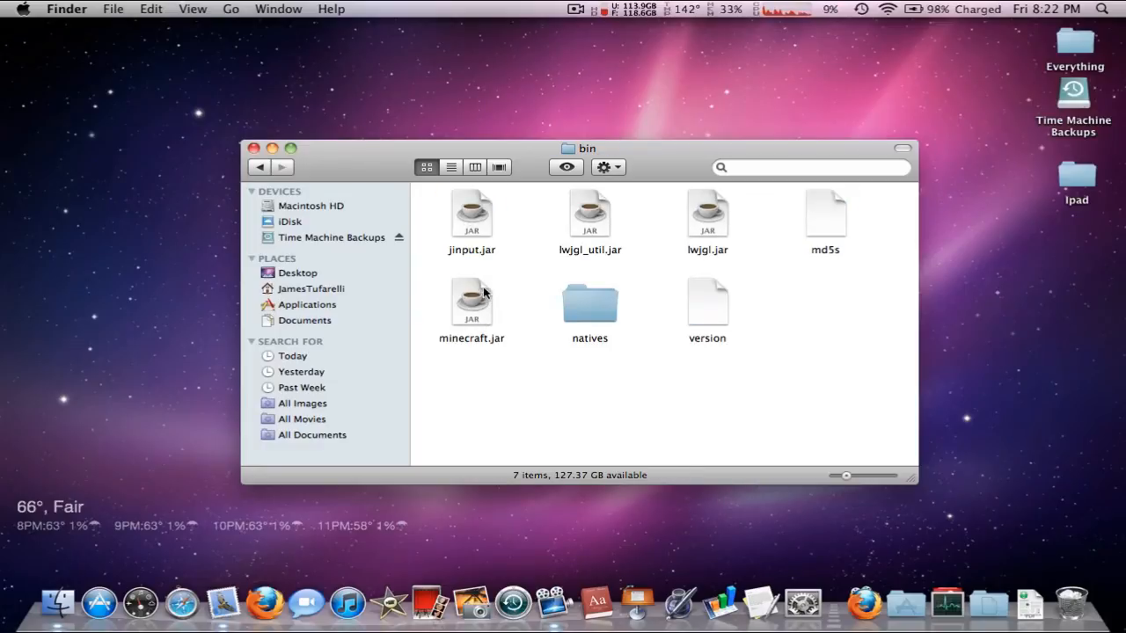
{"action": "left_click", "coordinate": [471, 303]}
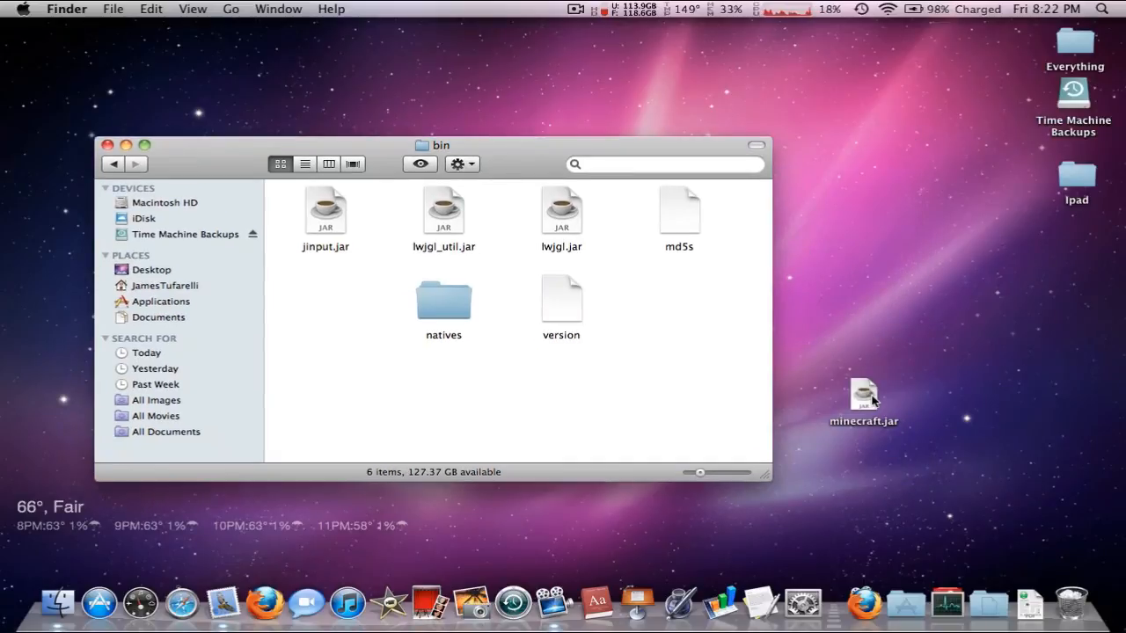
{"action": "left_click_drag", "start_coordinate": [864, 395], "coordinate": [348, 299]}
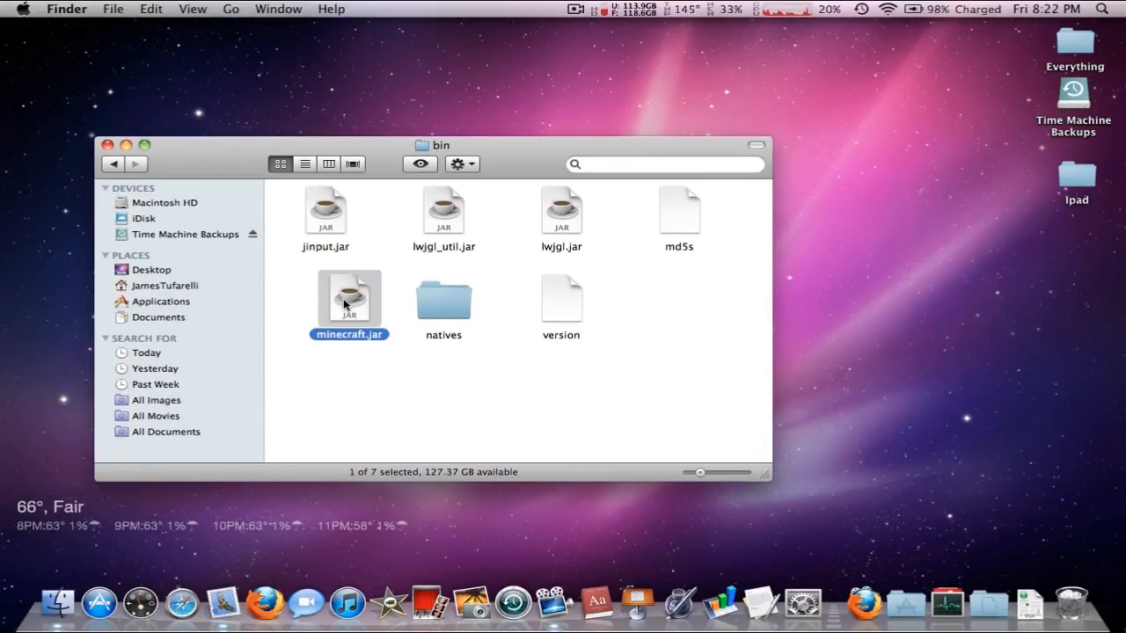
{"action": "left_click", "coordinate": [672, 333]}
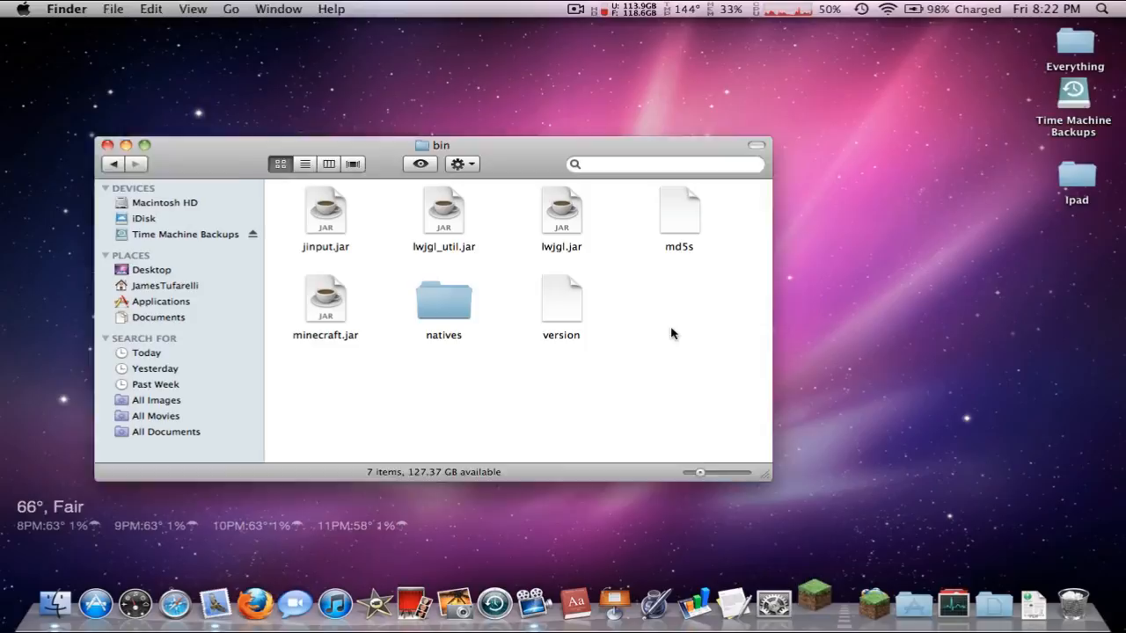
Relaunch Minecraft and log in to start the updated game
{"action": "double_click", "coordinate": [323, 300]}
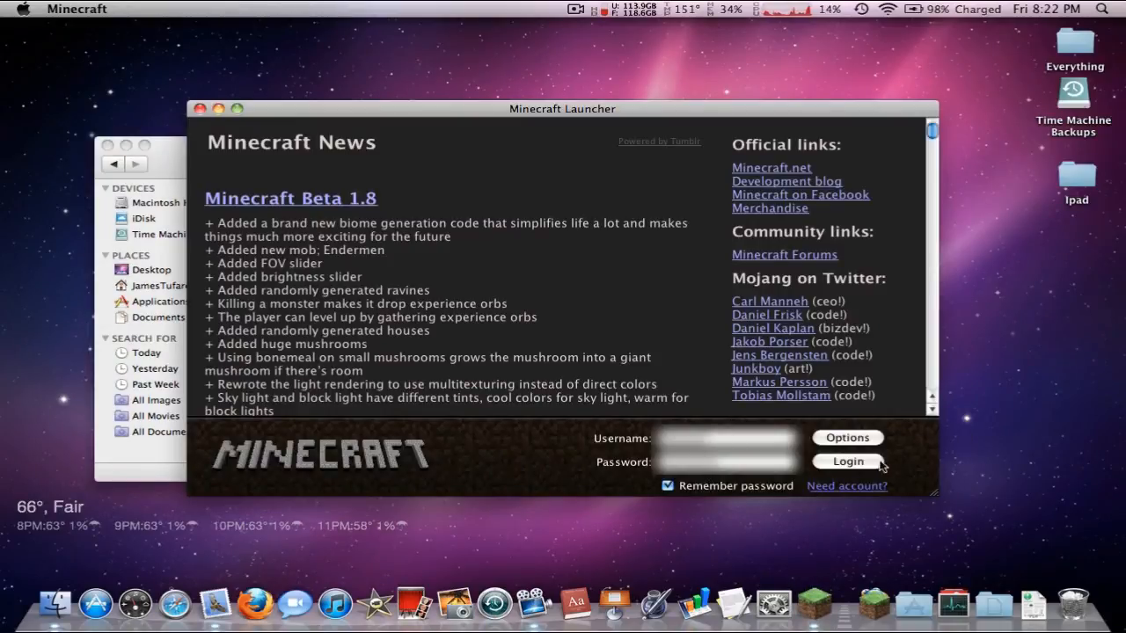
{"action": "left_click", "coordinate": [846, 461]}
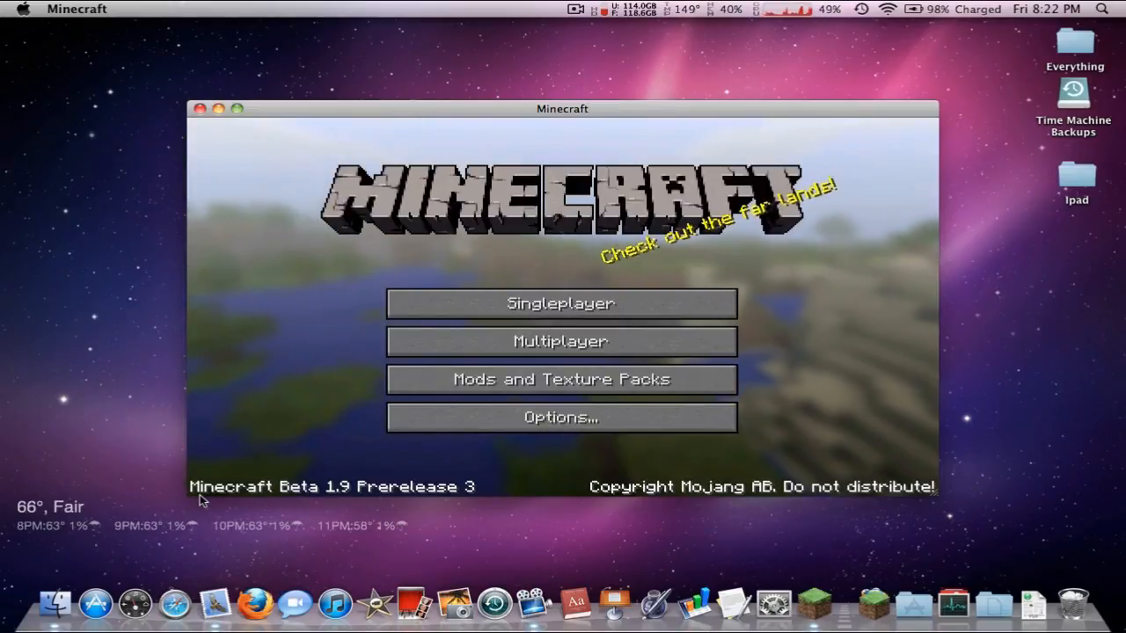
{"action": "mouse_move", "coordinate": [560, 302]}
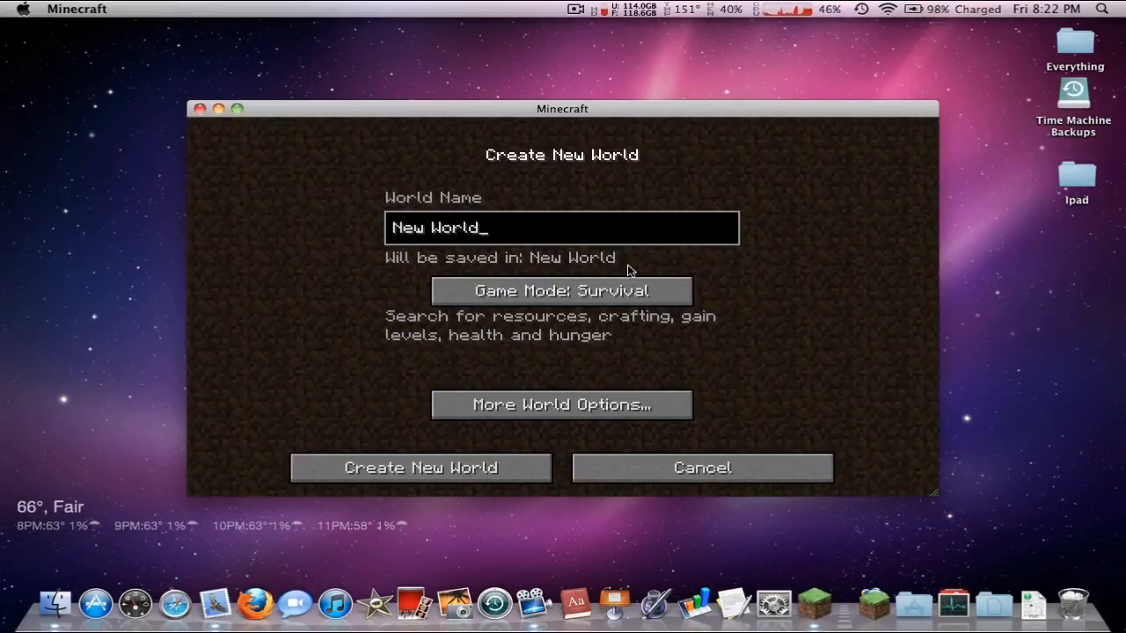
Toggle the new world's game mode to Creative, then cancel back to the world list
{"action": "left_click", "coordinate": [559, 290]}
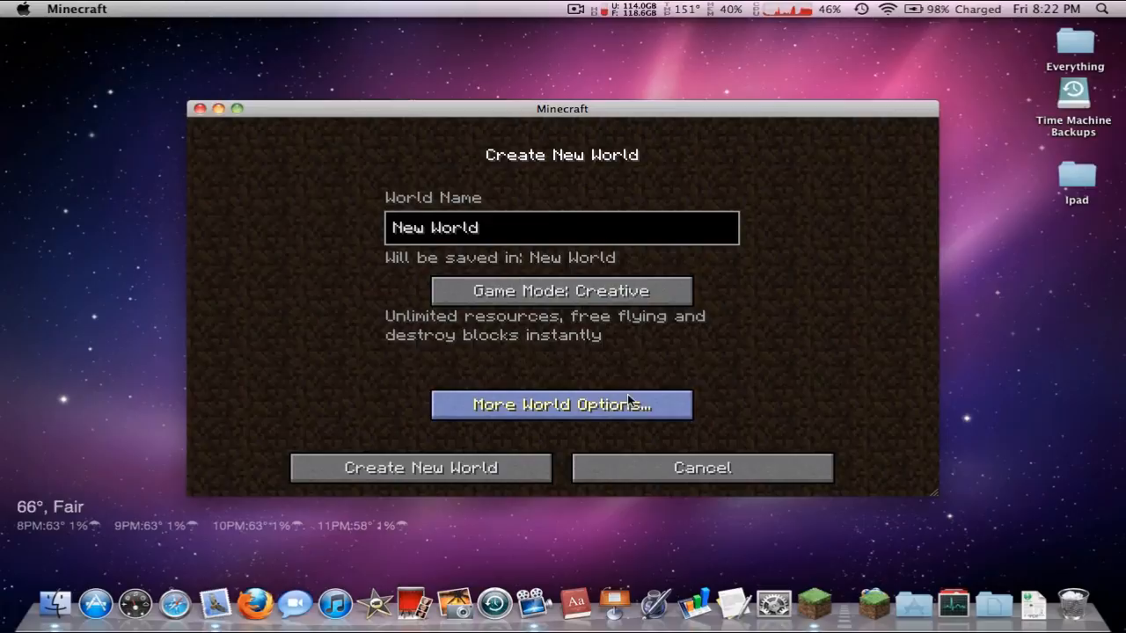
{"action": "left_click", "coordinate": [702, 468]}
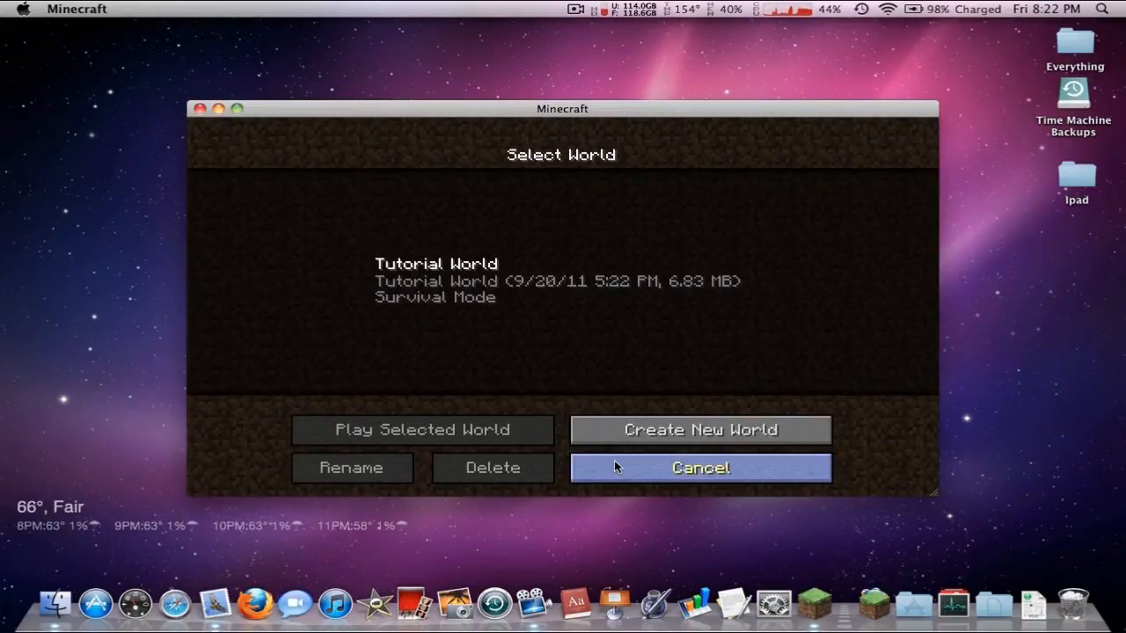
{"action": "mouse_move", "coordinate": [623, 103]}
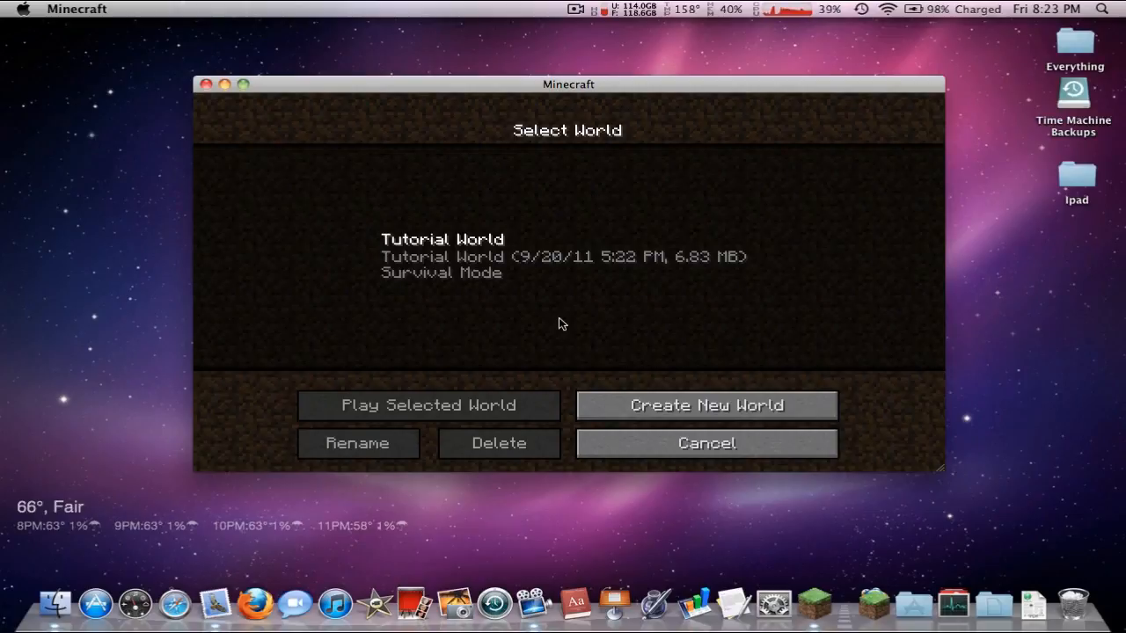
{"action": "mouse_move", "coordinate": [941, 471]}
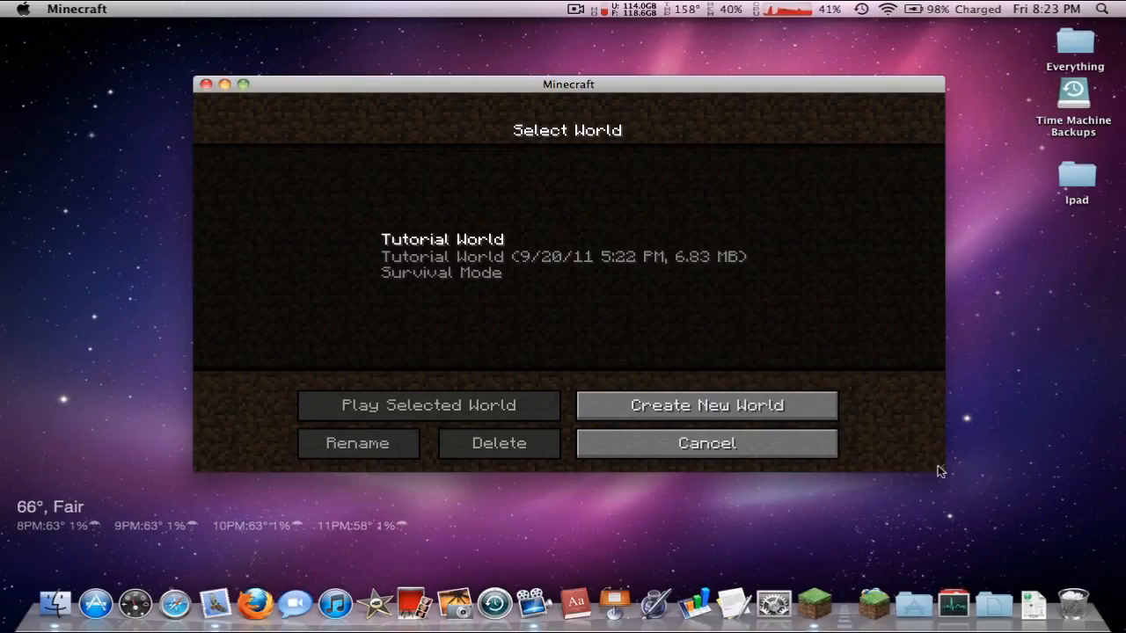